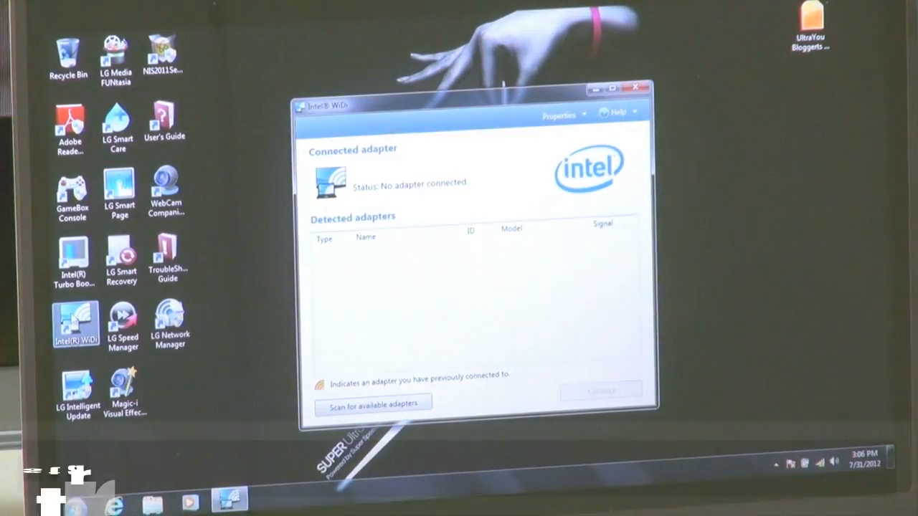
Scan for wireless display adapters and select the detected LG WiDi TV.
click(373, 405)
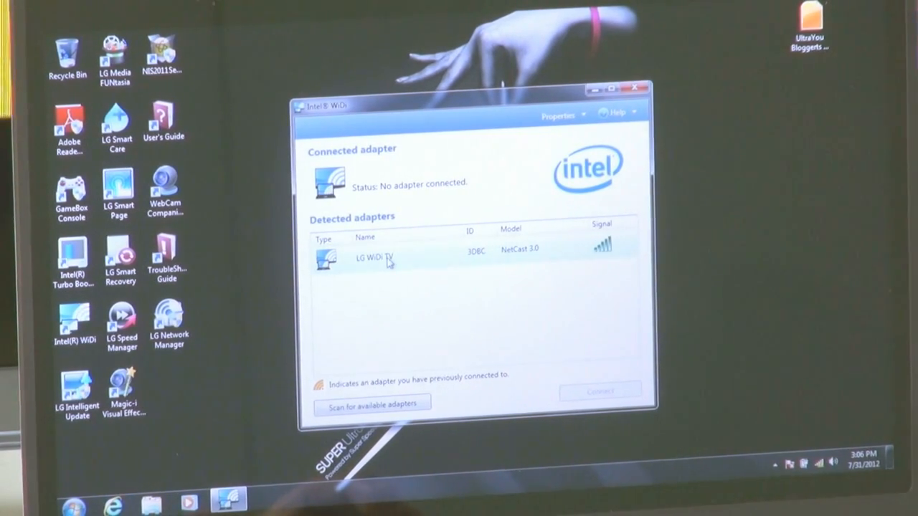
click(388, 258)
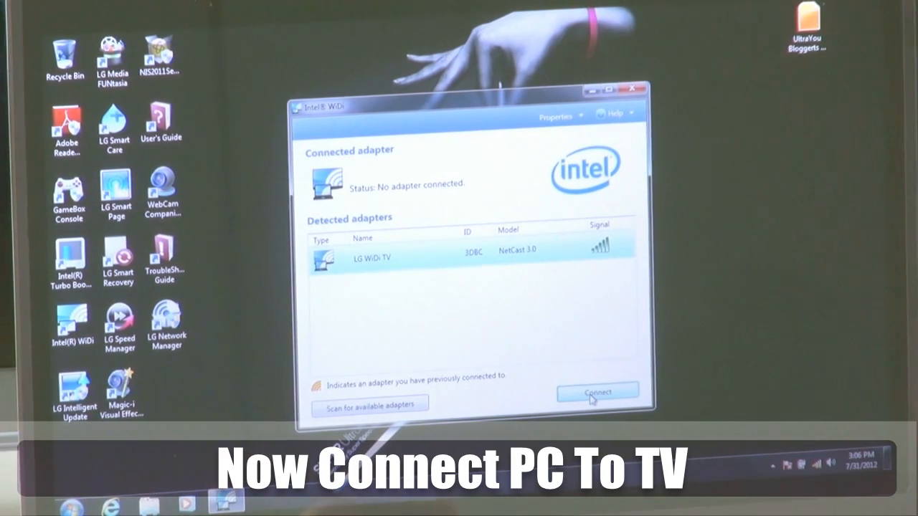
Connect to the LG WiDi TV, keeping the adapter name unchanged.
click(597, 390)
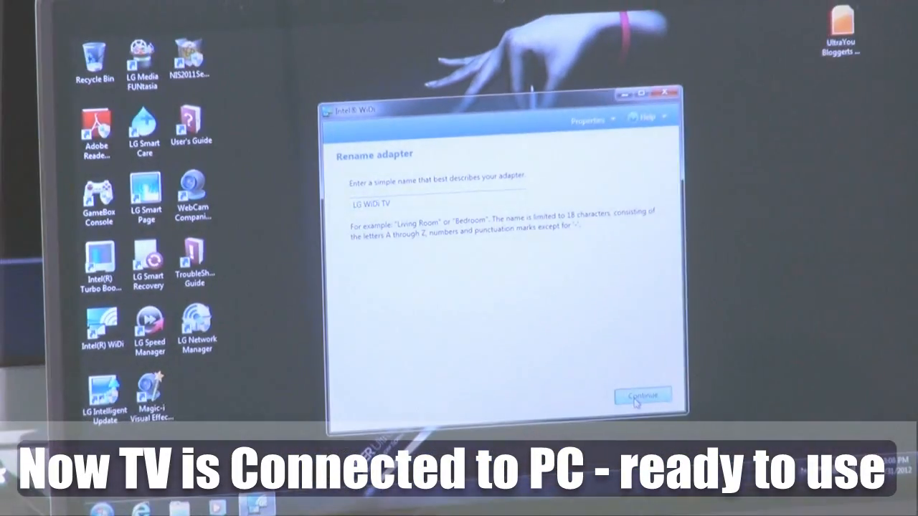
click(648, 394)
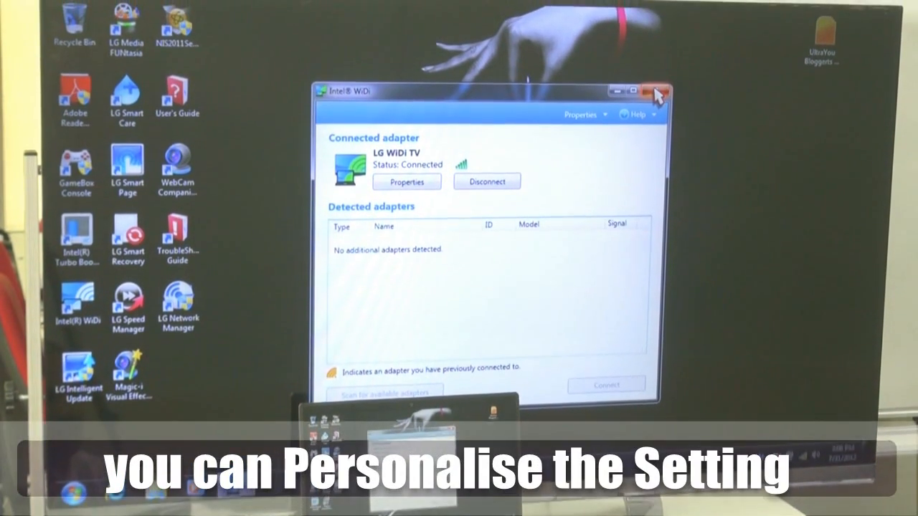
Decline exiting Intel WiDi and minimize its window so the connection stays active.
click(661, 87)
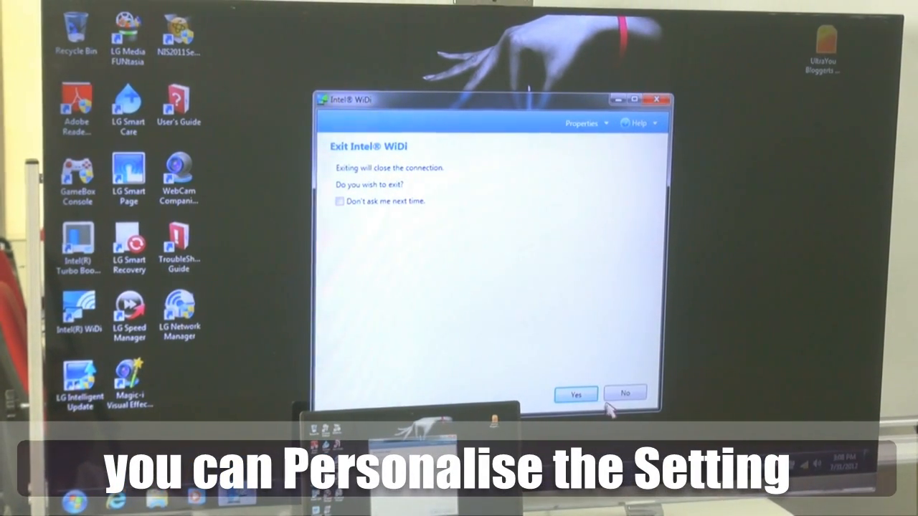
click(624, 392)
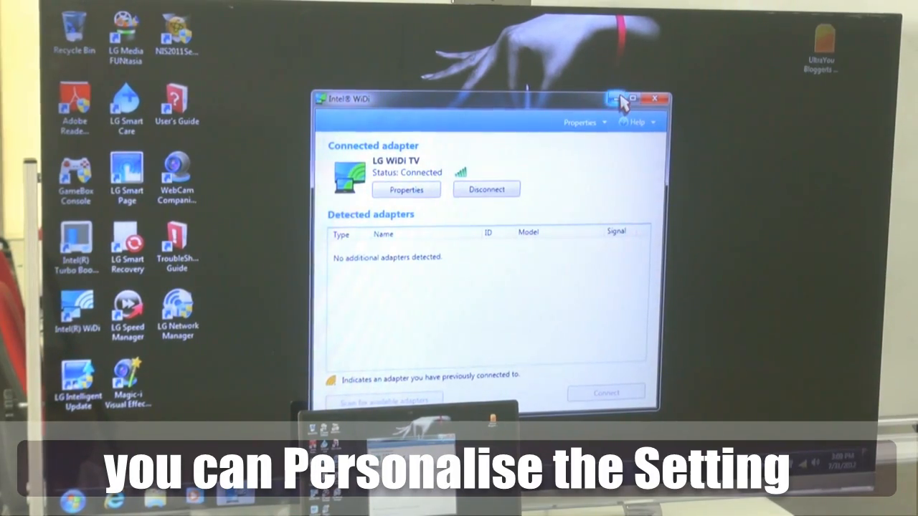
click(657, 97)
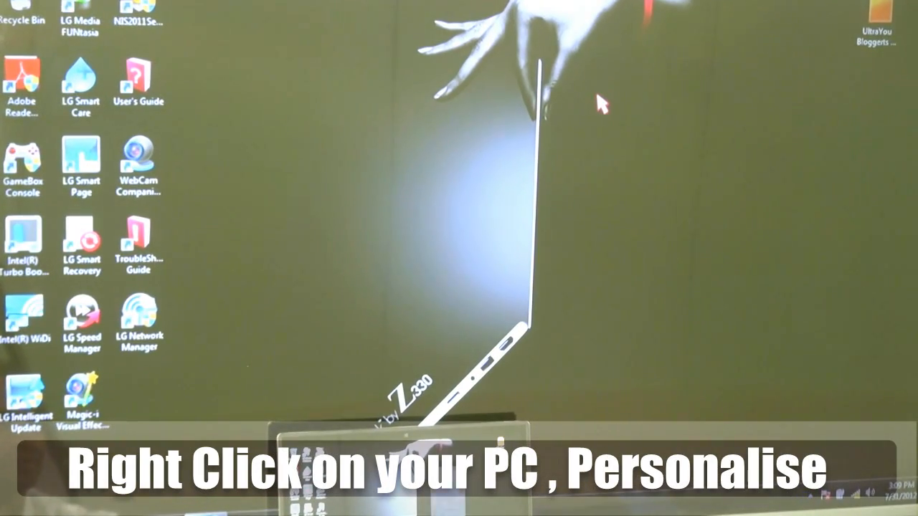
Reach the Control Panel Display page via the desktop's Personalize option.
right_click(603, 103)
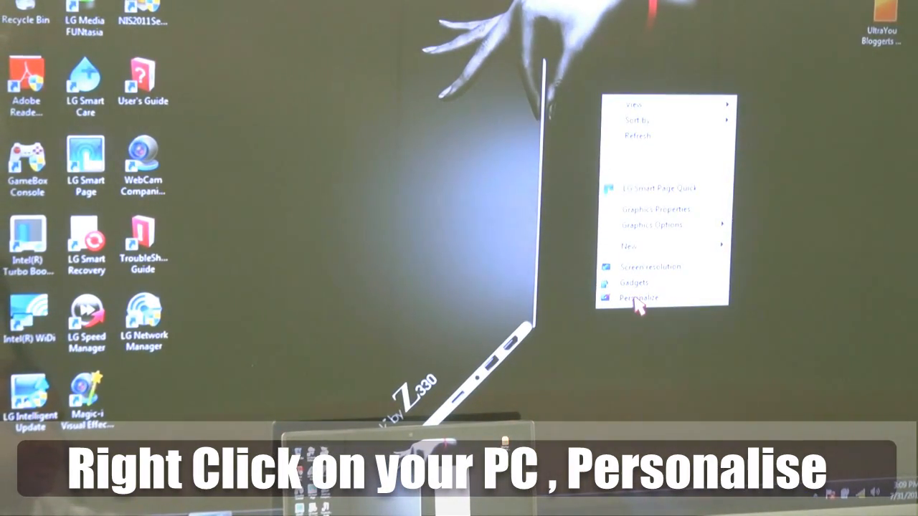
click(639, 297)
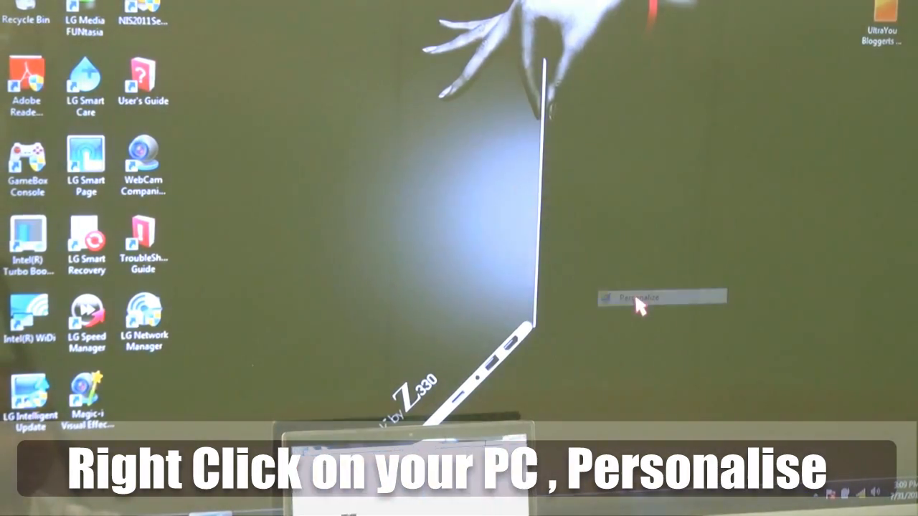
click(639, 297)
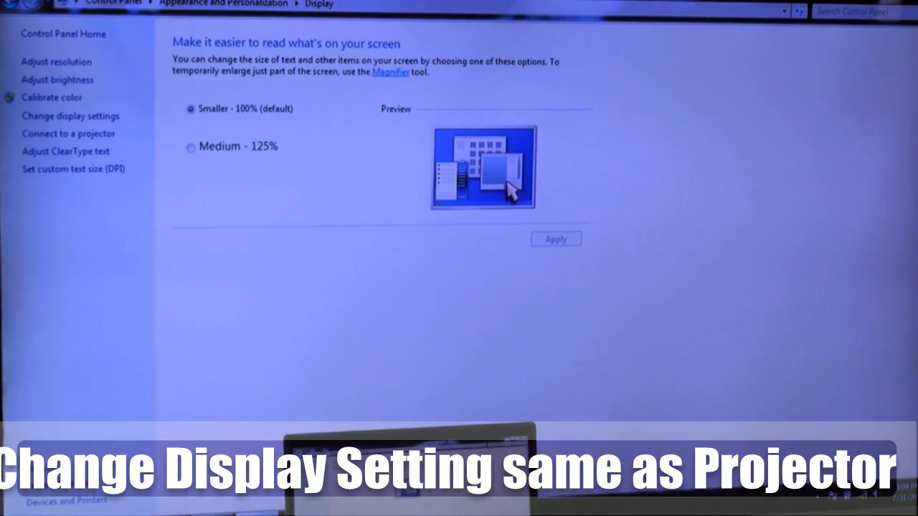
mouse_move(249, 73)
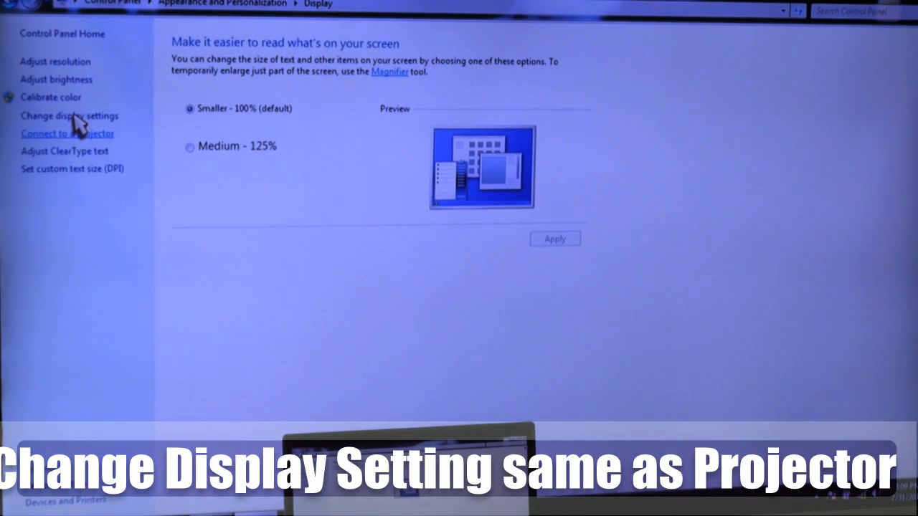
In Screen Resolution, set Multiple displays to Extend these displays.
click(69, 115)
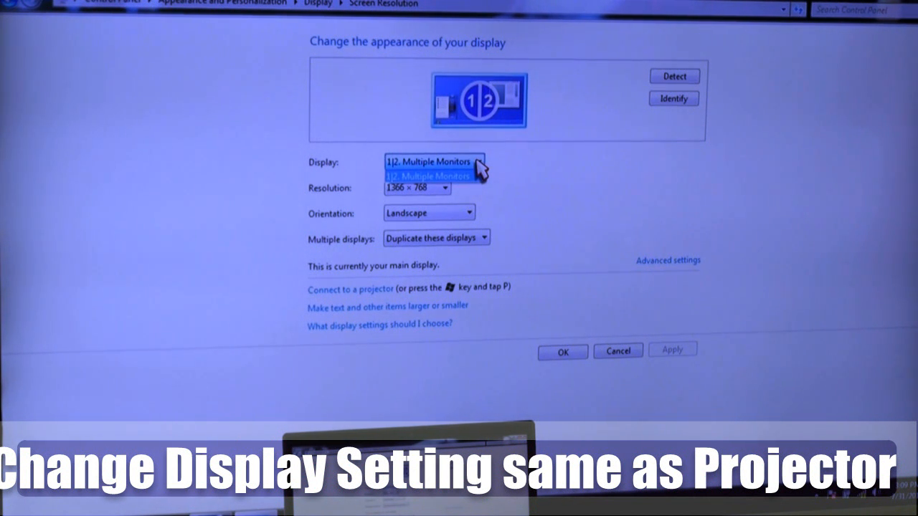
click(431, 175)
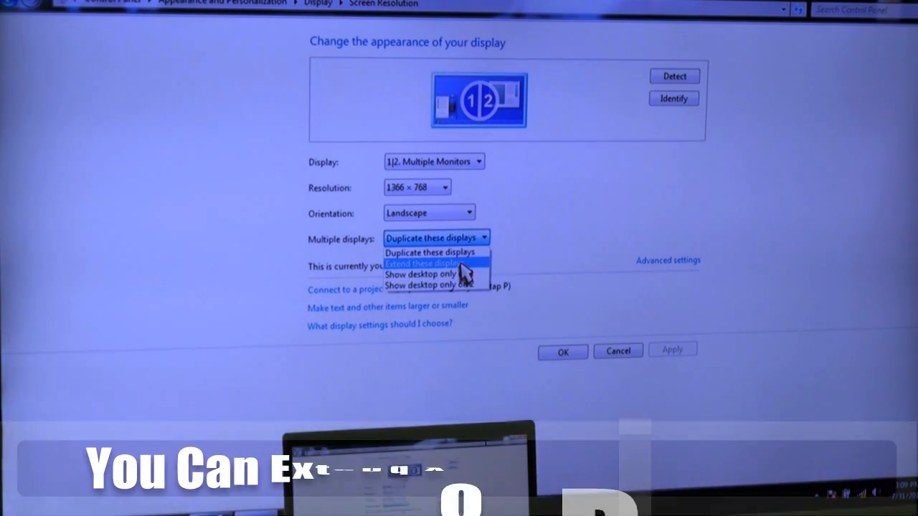
click(429, 264)
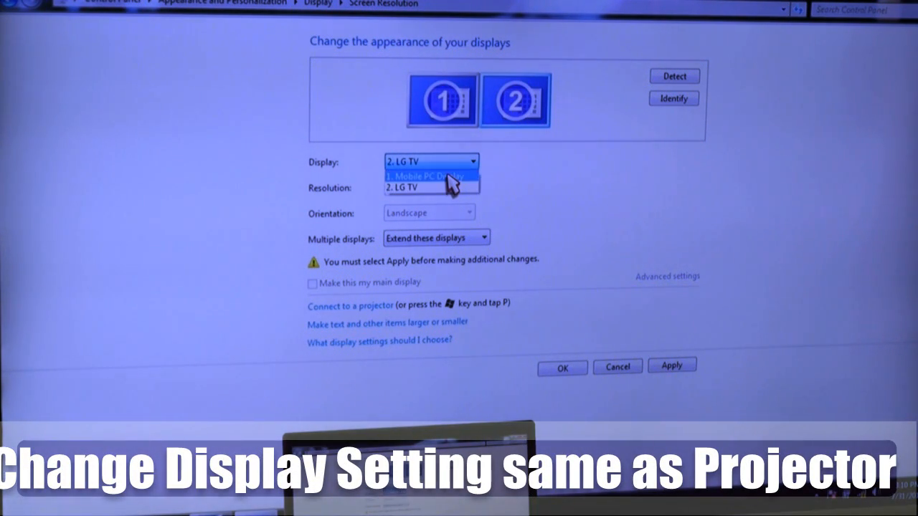
Choose Mobile PC Display then LG TV in the Display dropdown and apply the arrangement.
click(427, 175)
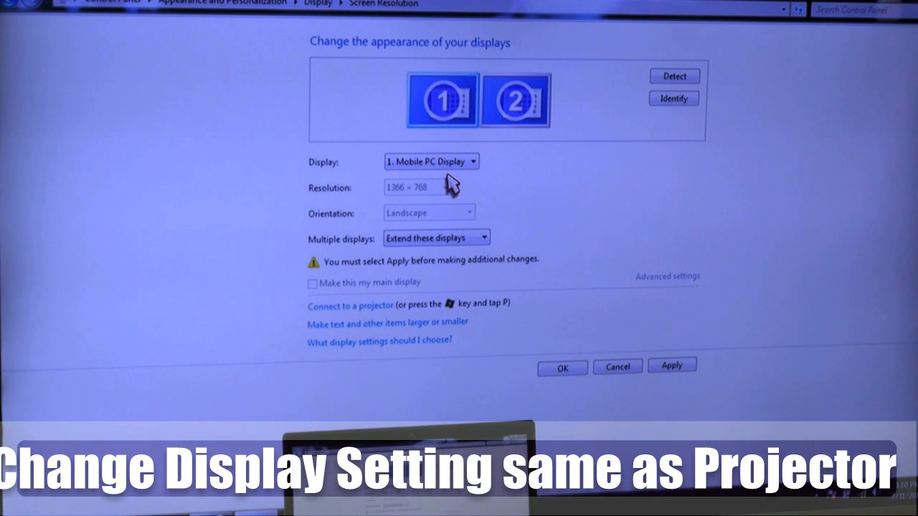
mouse_move(485, 169)
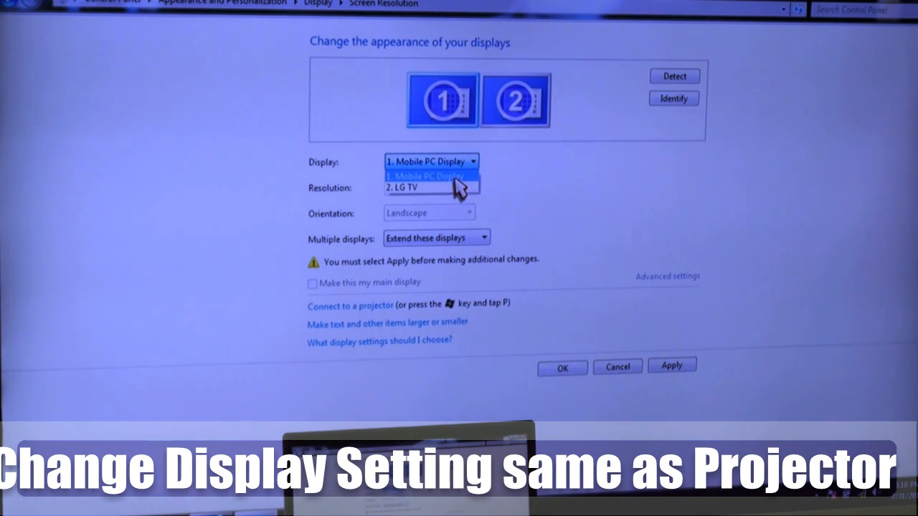
click(405, 187)
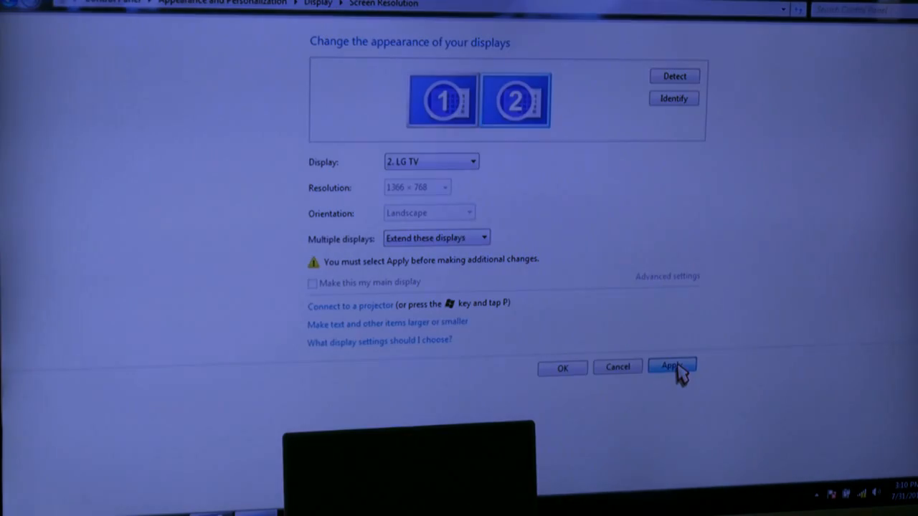
click(668, 367)
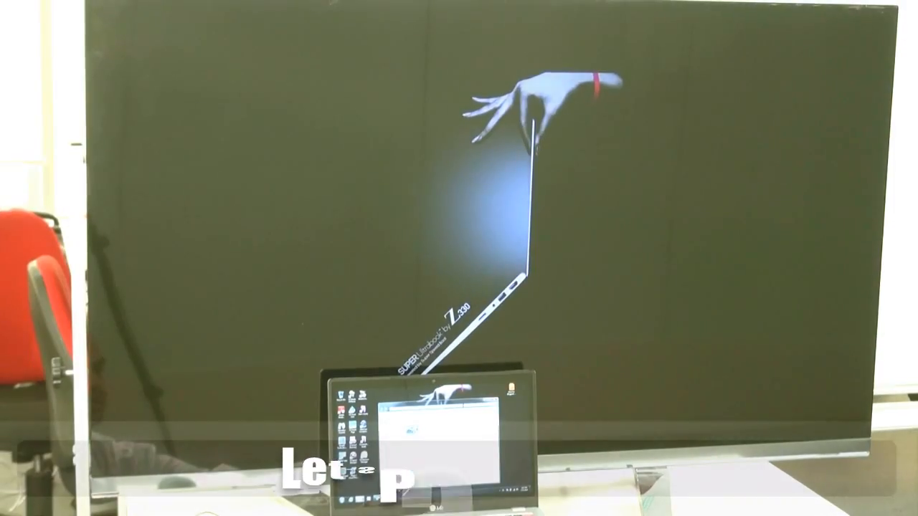